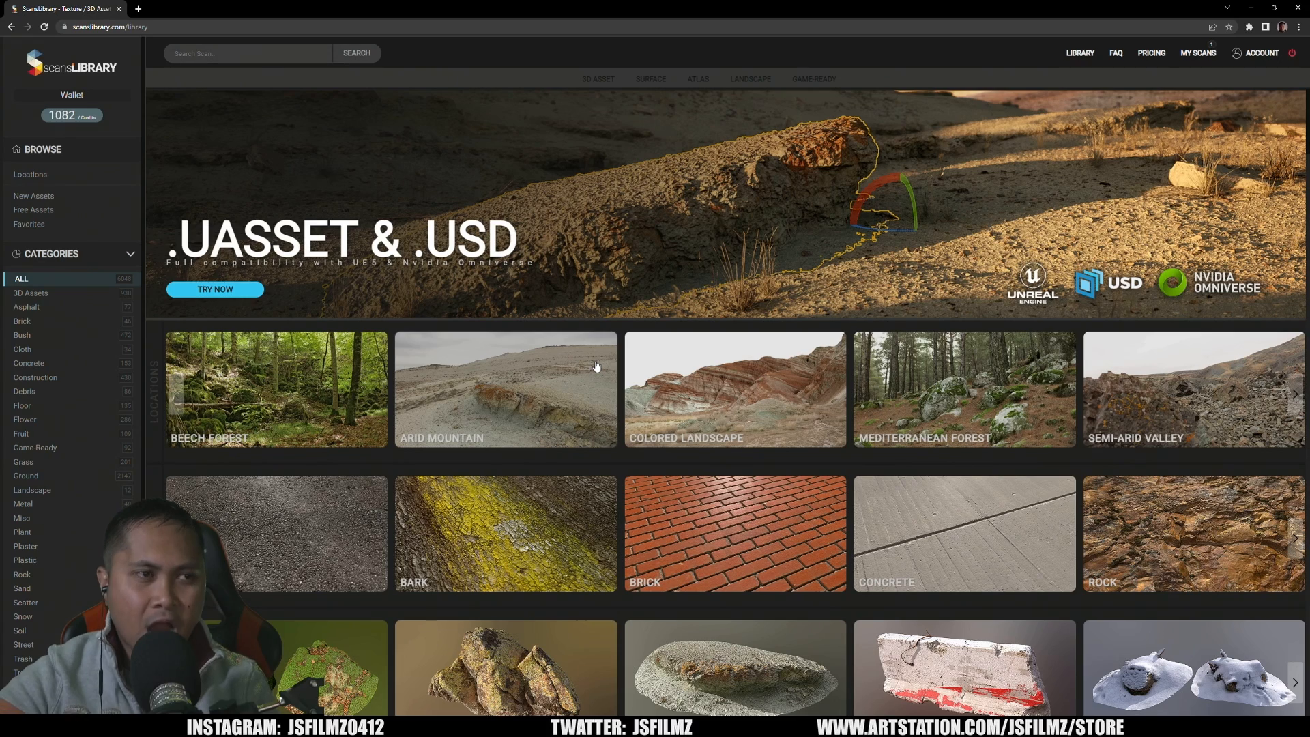
mouse_move(107, 200)
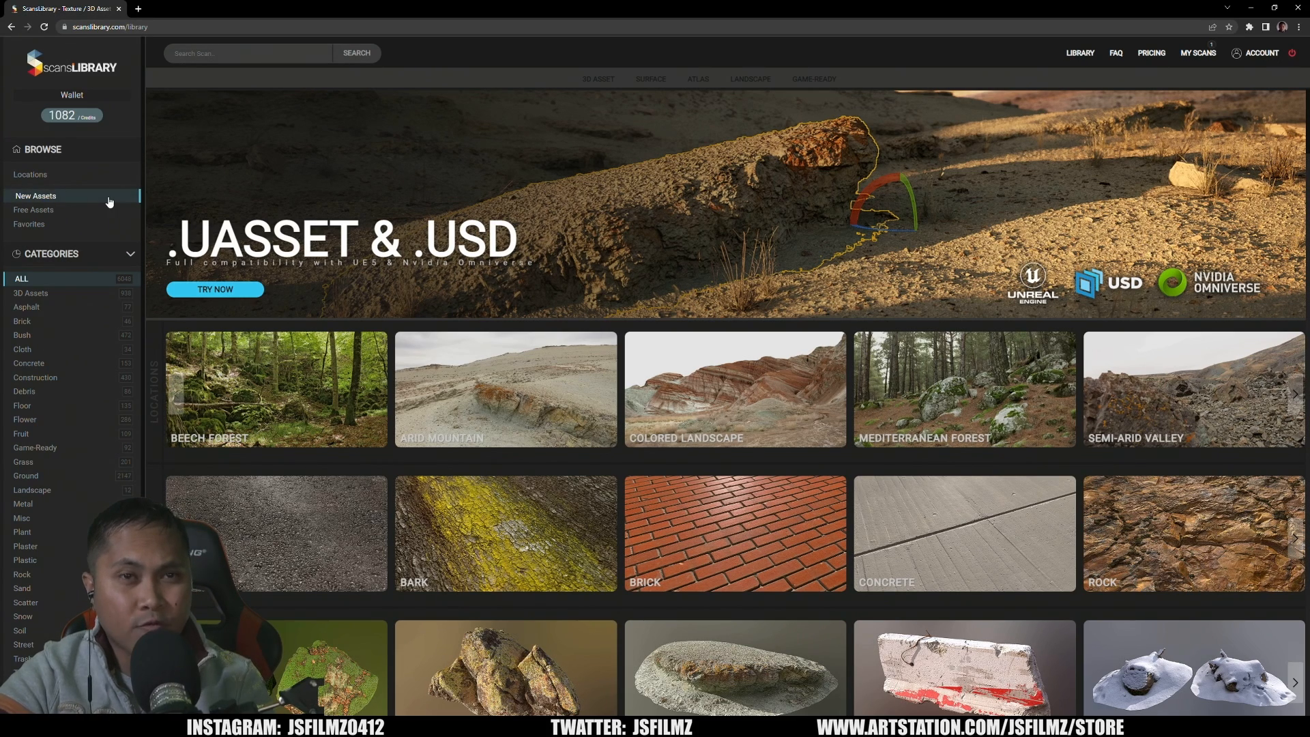
Browse the new assets and open the Rock Outcrop collection down to the Mossy Blue Rock Outcrop
click(35, 195)
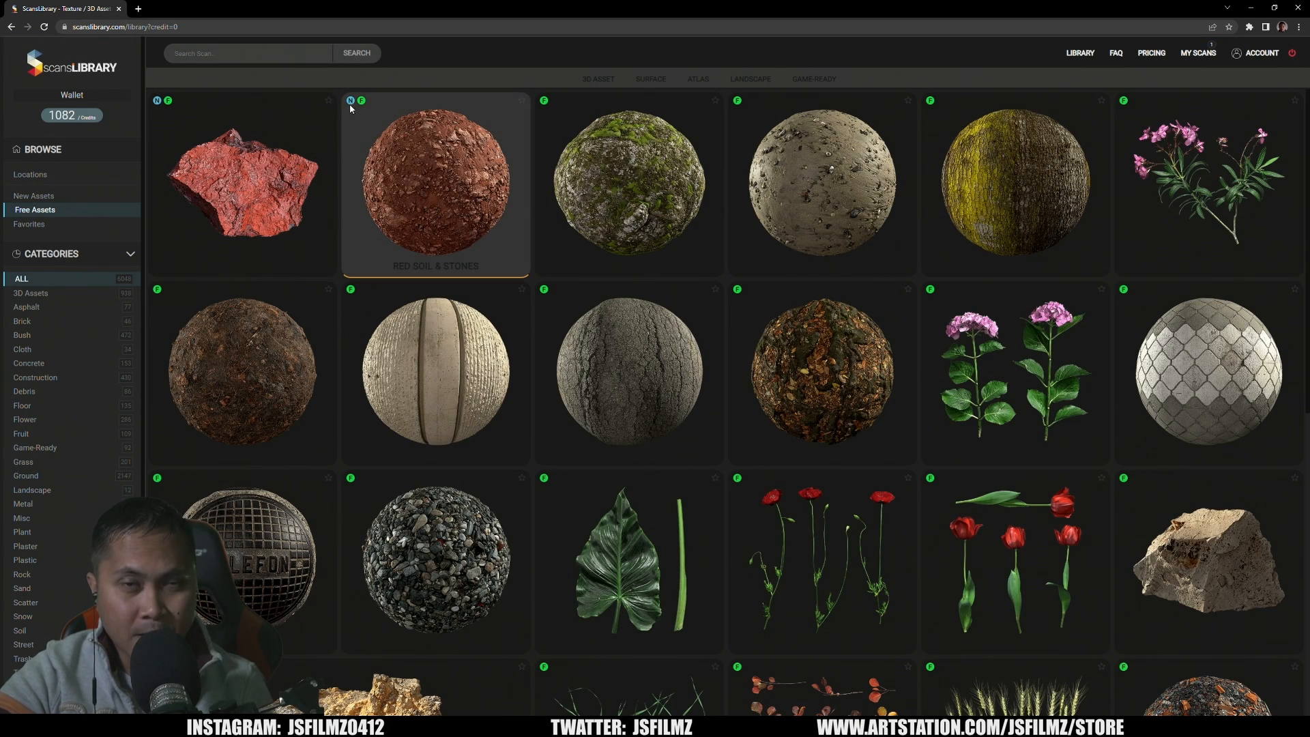
mouse_move(101, 139)
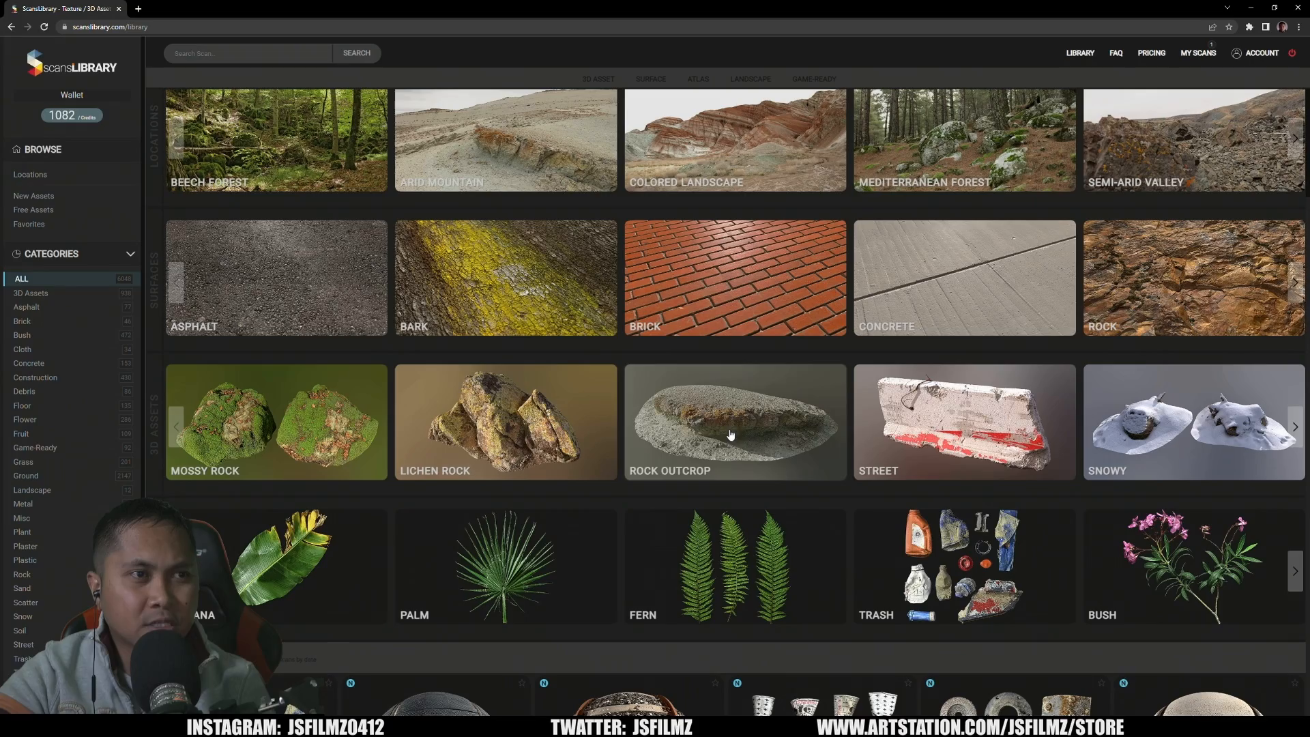
click(734, 421)
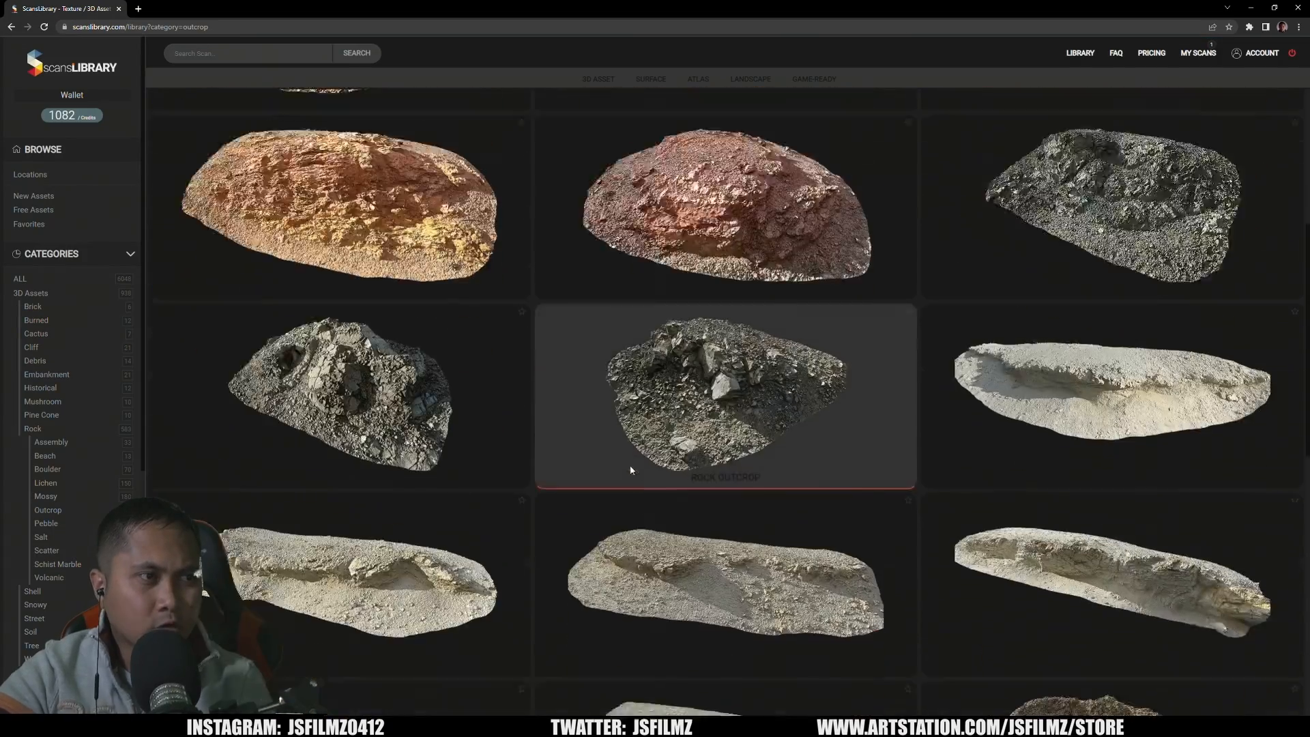
scroll(down, 3)
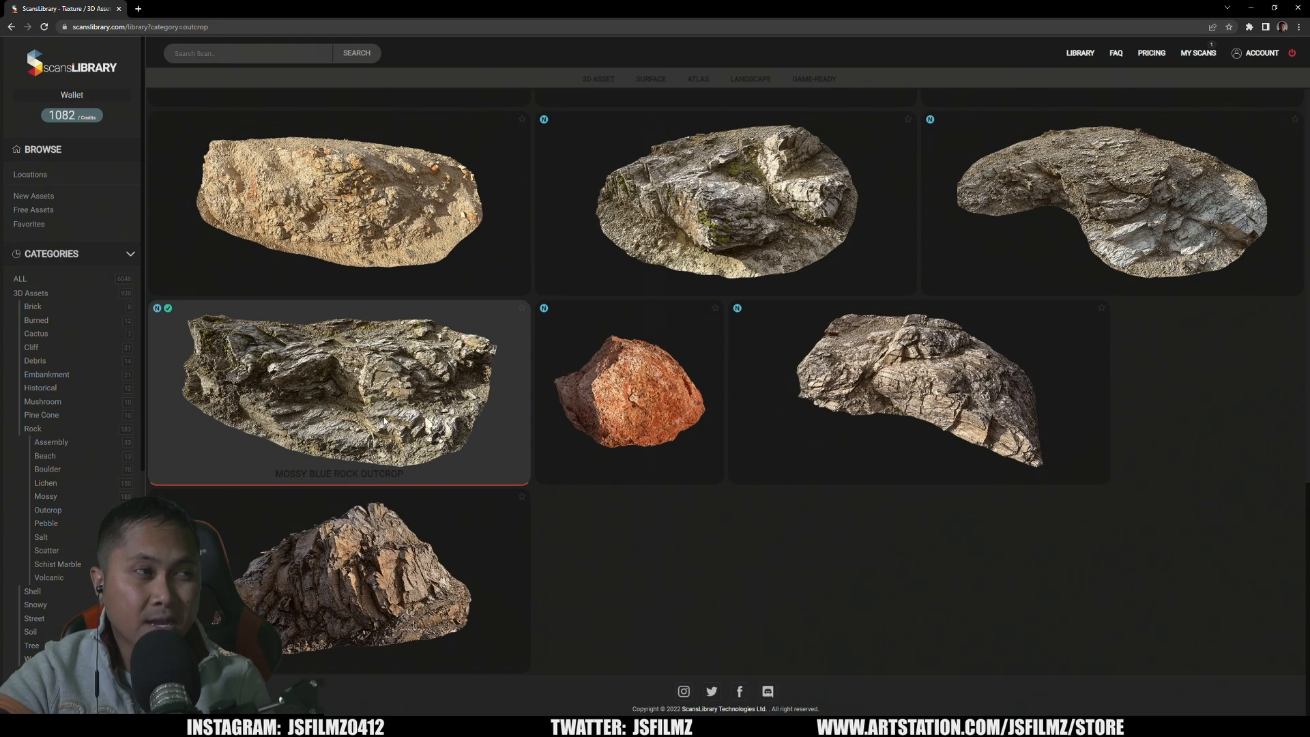
Bring up the Mossy Blue Rock Outcrop scan's detail preview
click(337, 385)
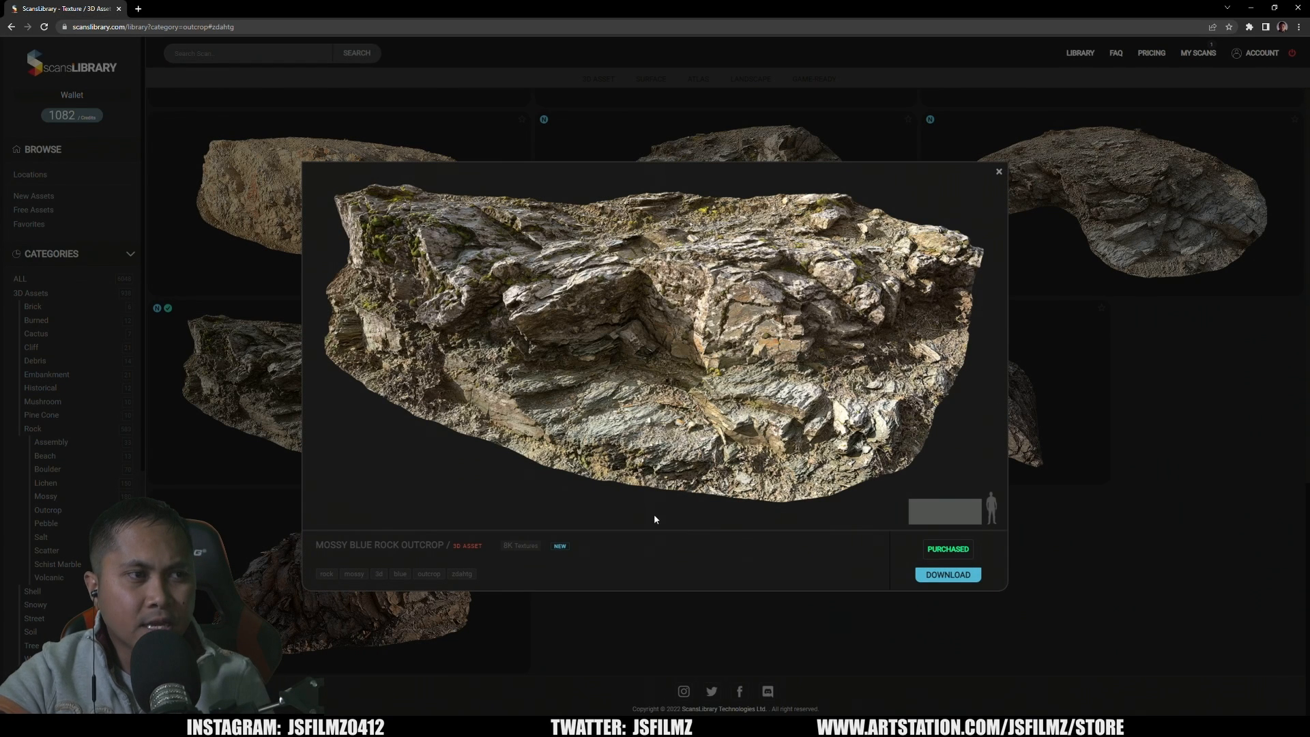
mouse_move(520, 556)
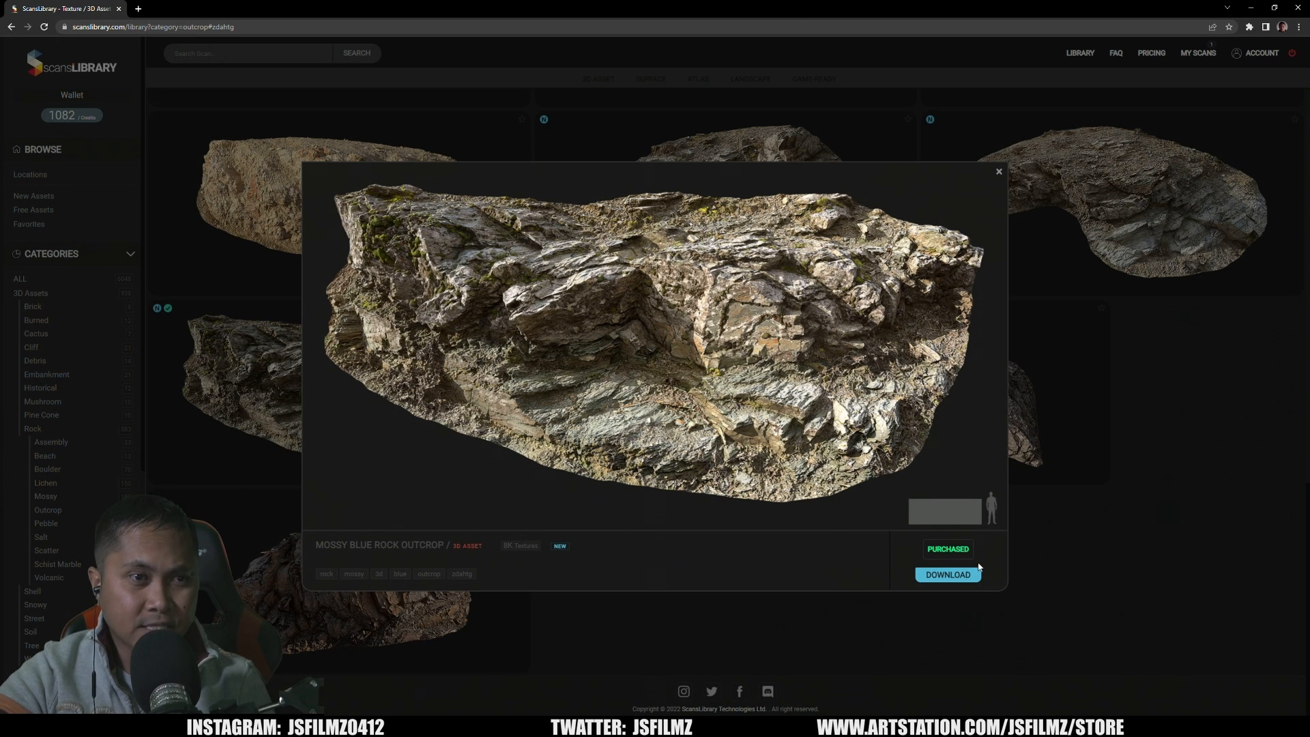
Download the Mossy Blue Rock Outcrop Omniverse package at 8K texture resolution
click(947, 575)
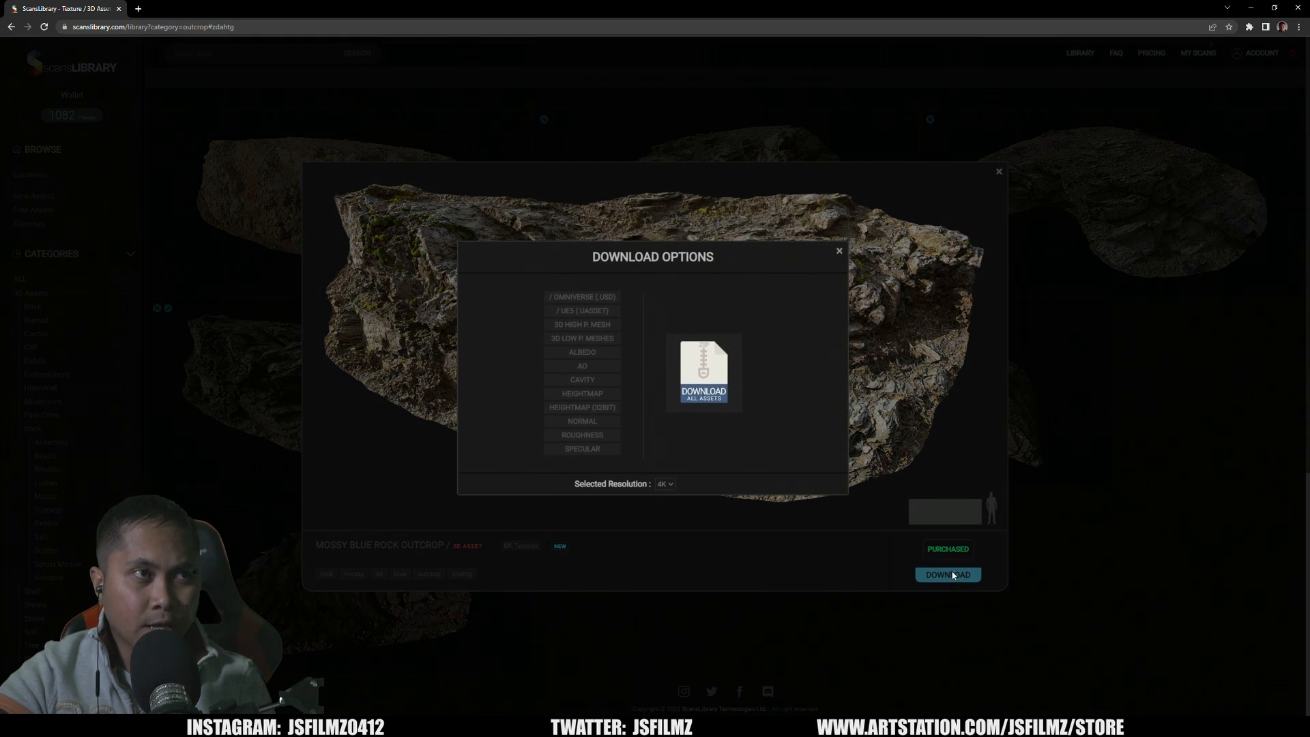
mouse_move(850, 466)
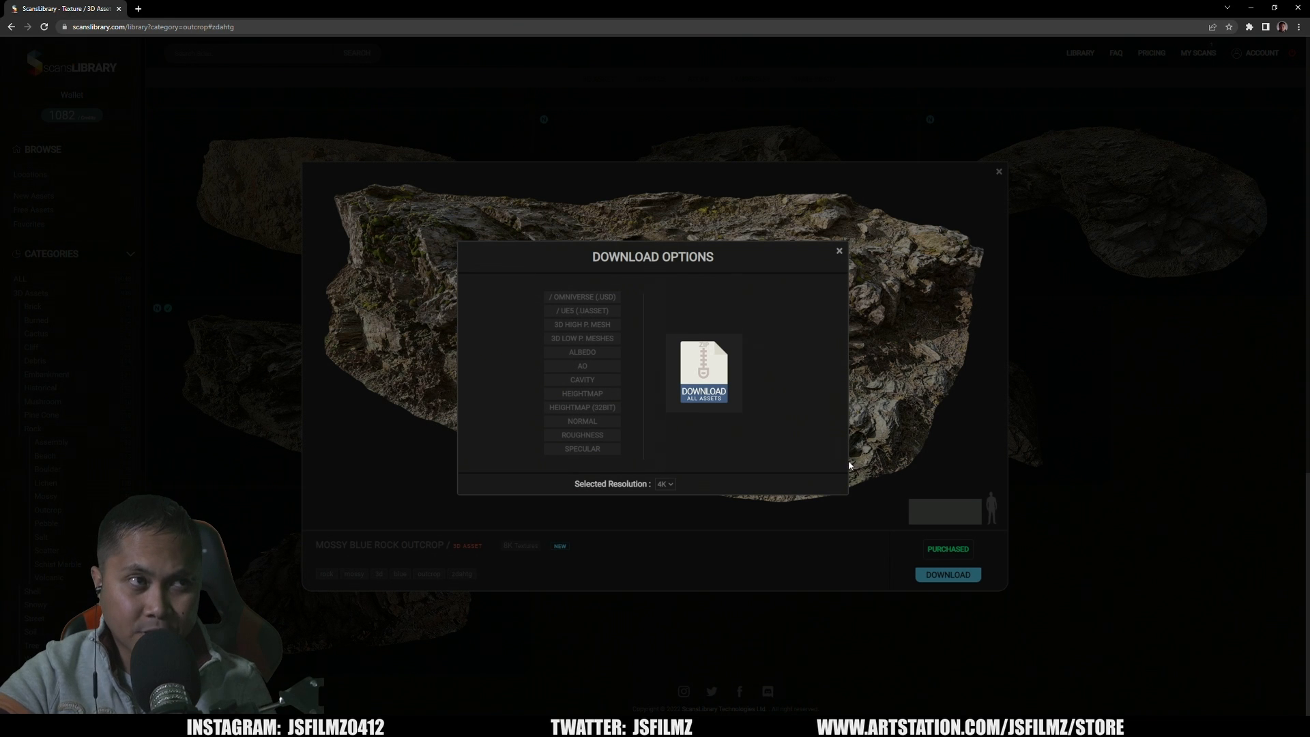
click(581, 296)
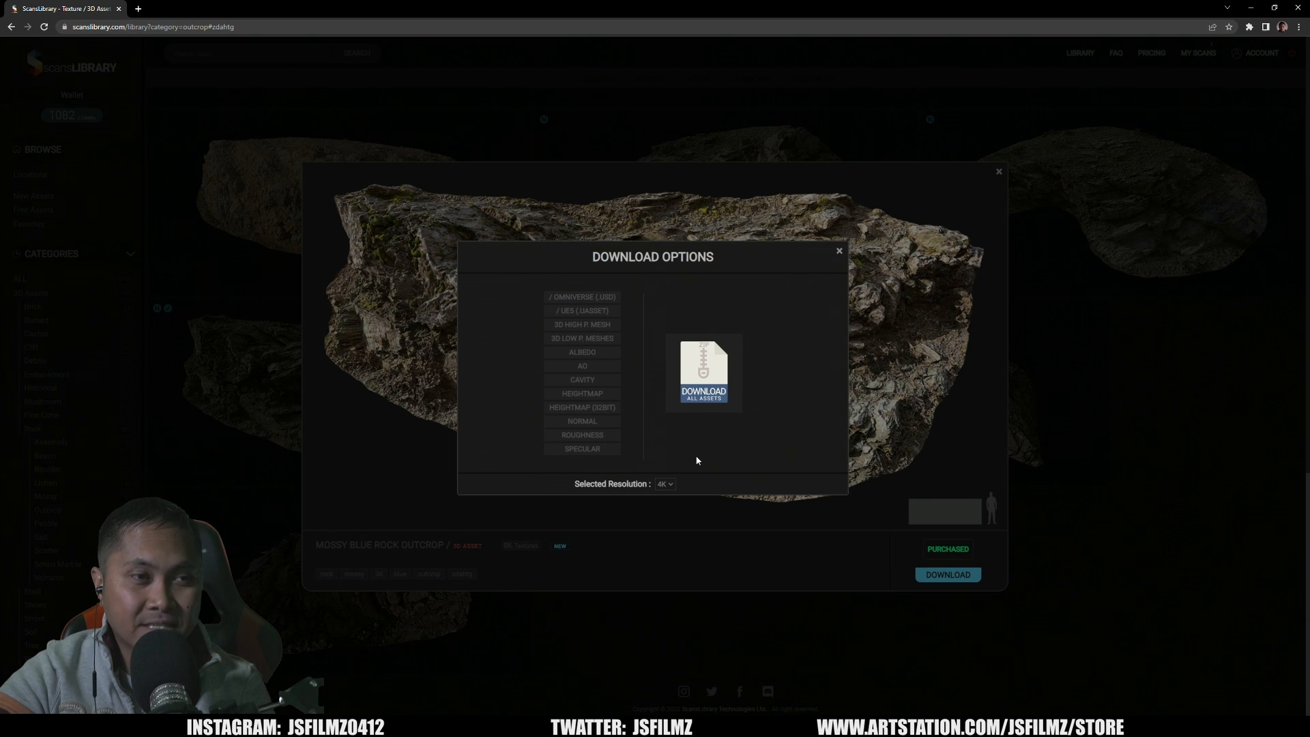
click(664, 483)
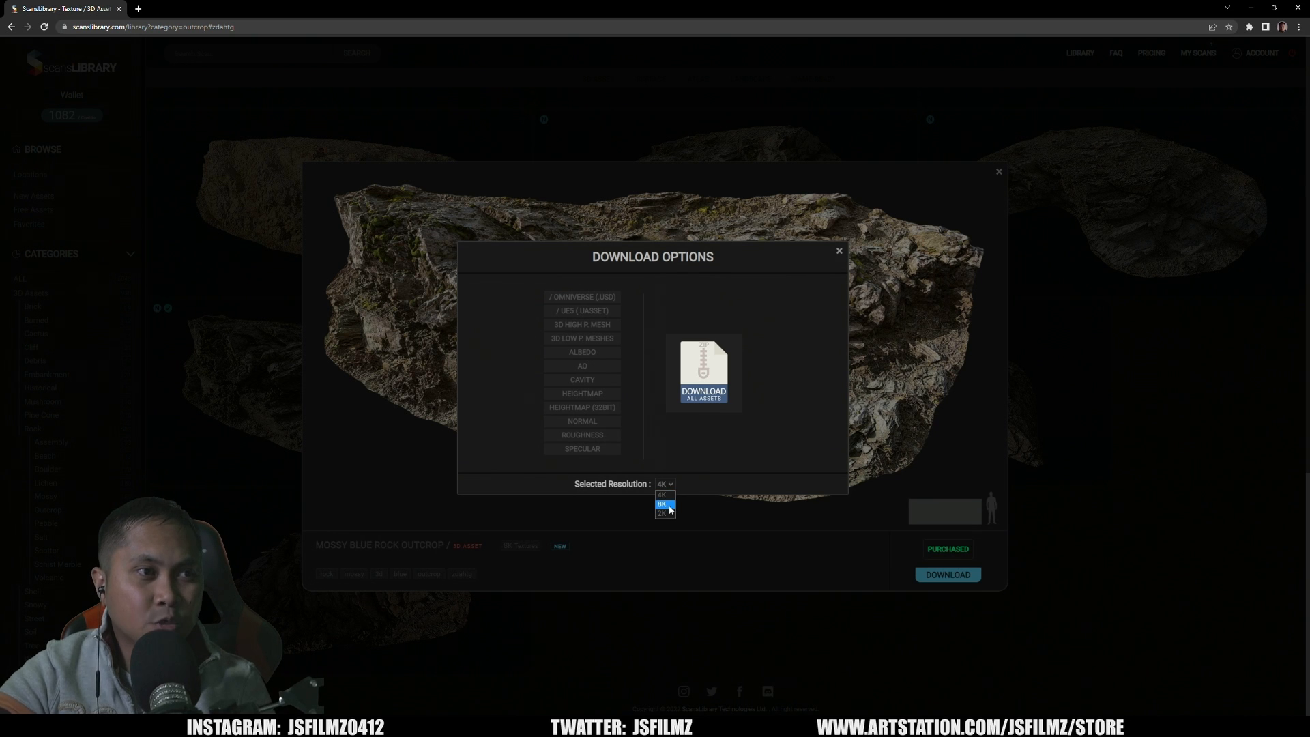
click(664, 503)
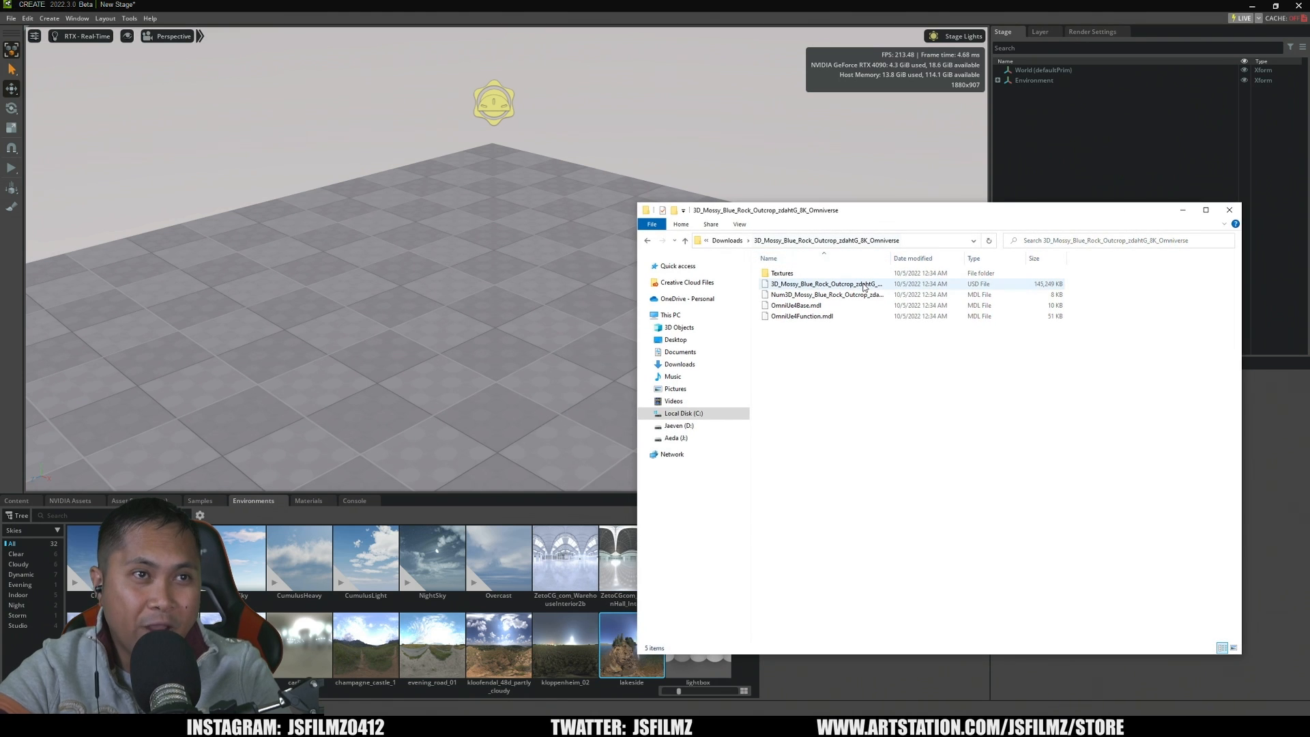
Load the high-poly rock USD from Downloads as the stage, discarding the empty stage unsaved
click(824, 283)
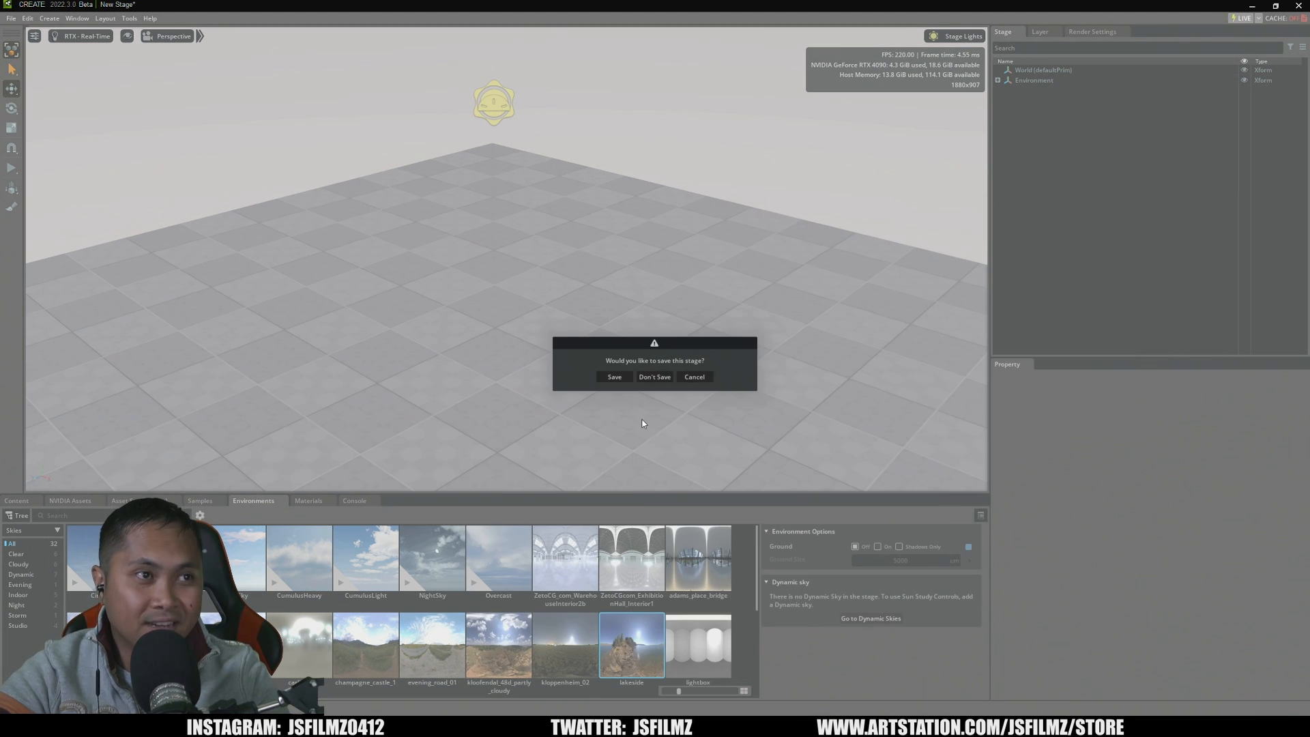
click(654, 376)
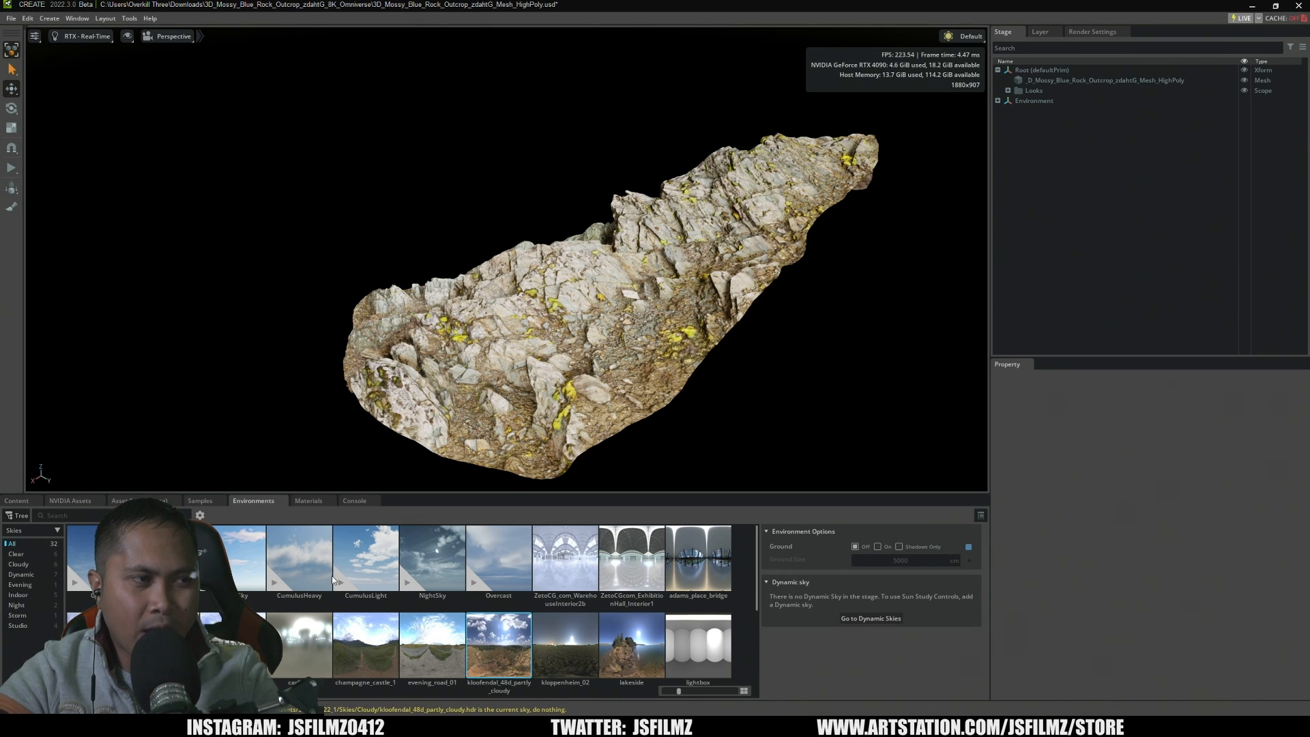
Add a sky environment with ground around the rock and bring up the render mode choices
click(871, 618)
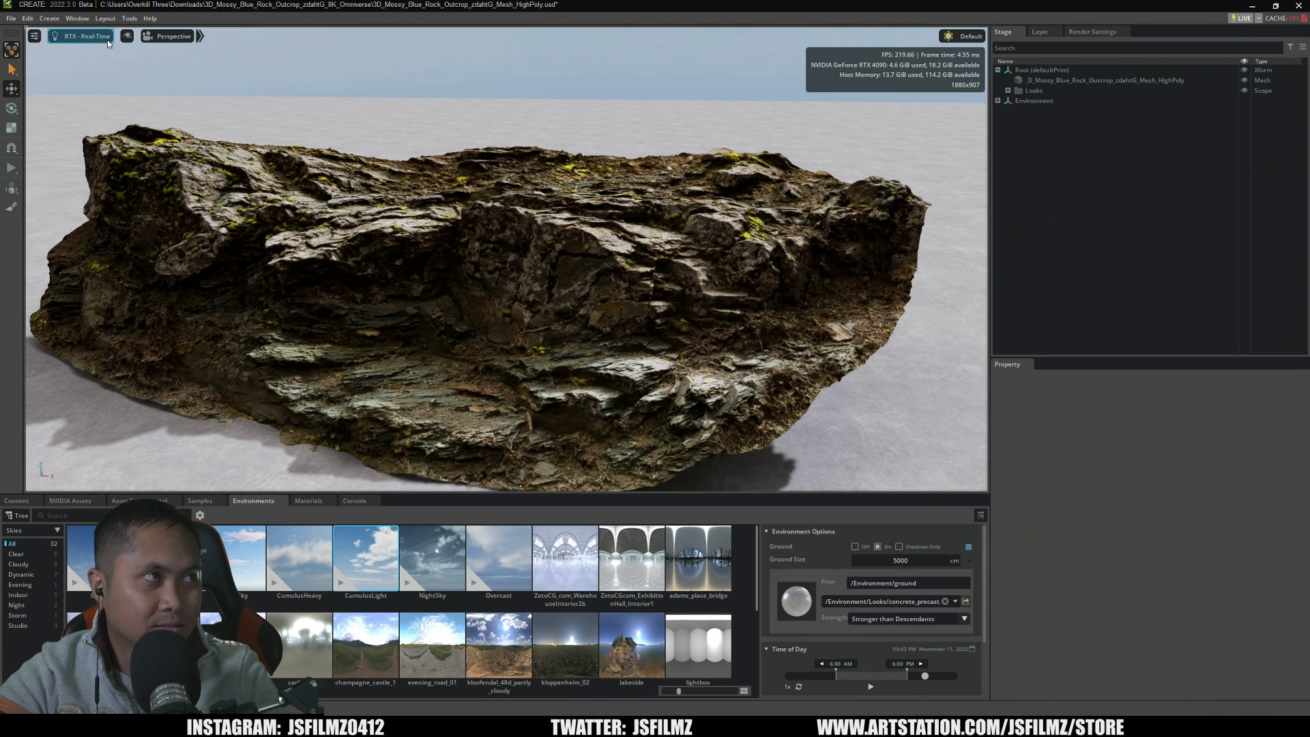
click(83, 36)
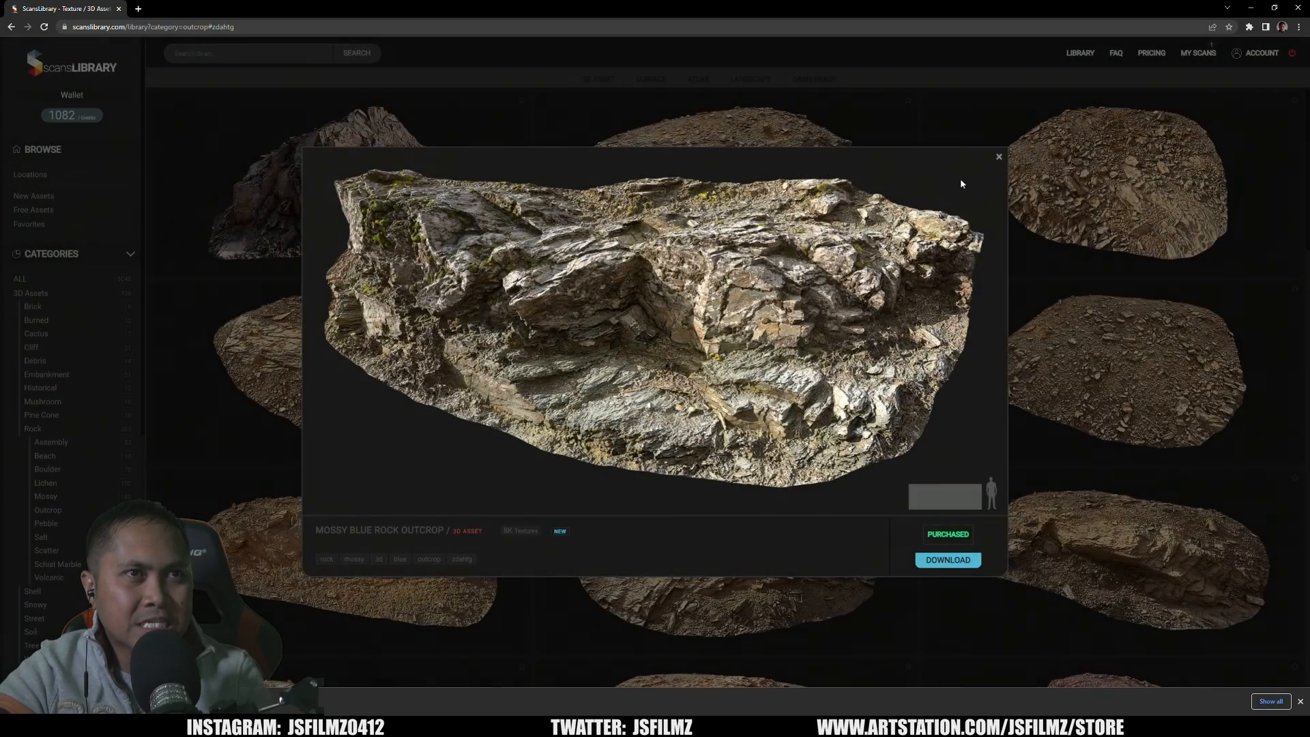
Leave the rock preview and browse the Beech Forest collection's trunks, ferns and ground scans
click(997, 157)
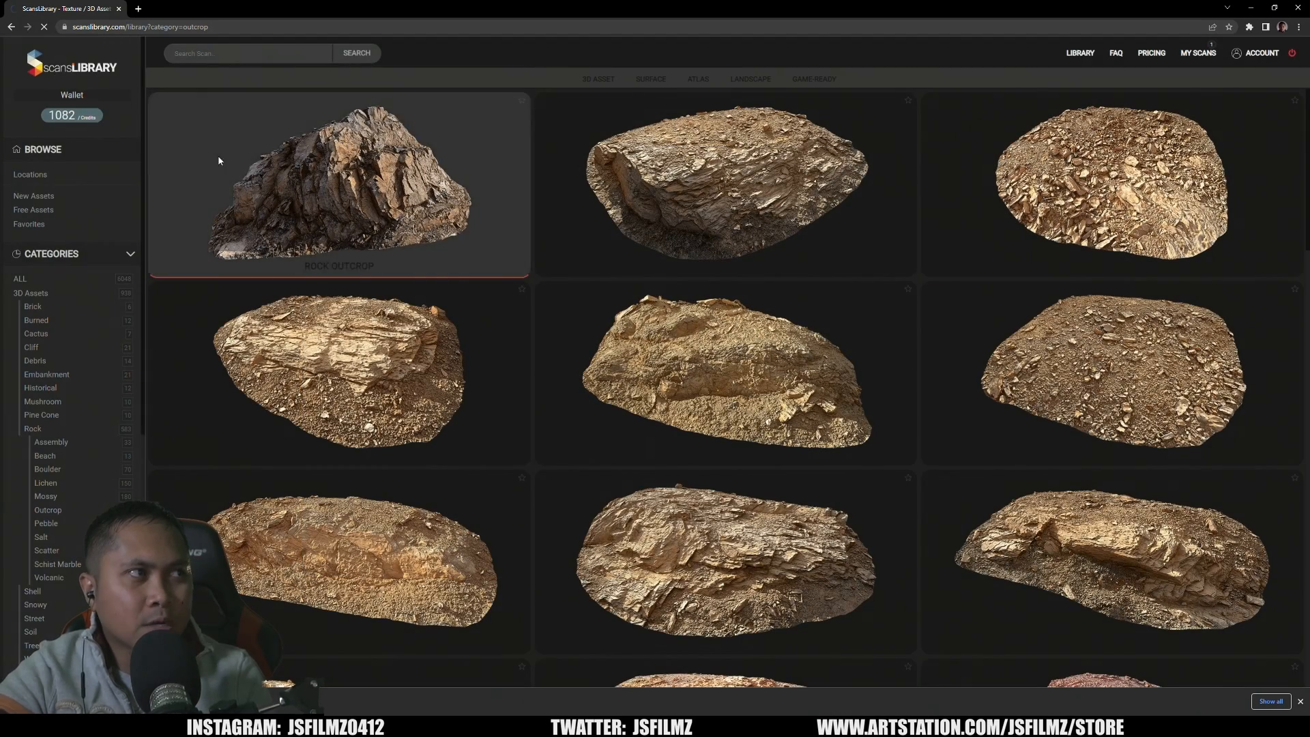
click(20, 278)
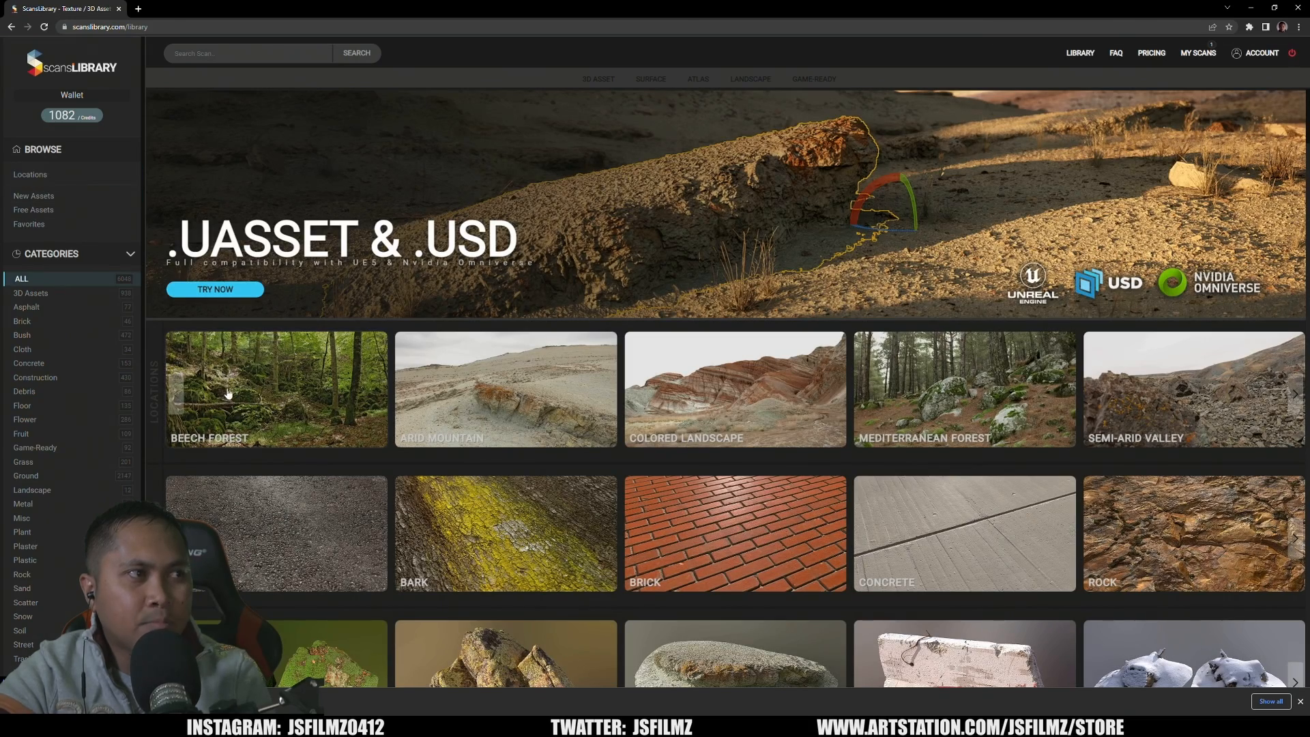
click(275, 389)
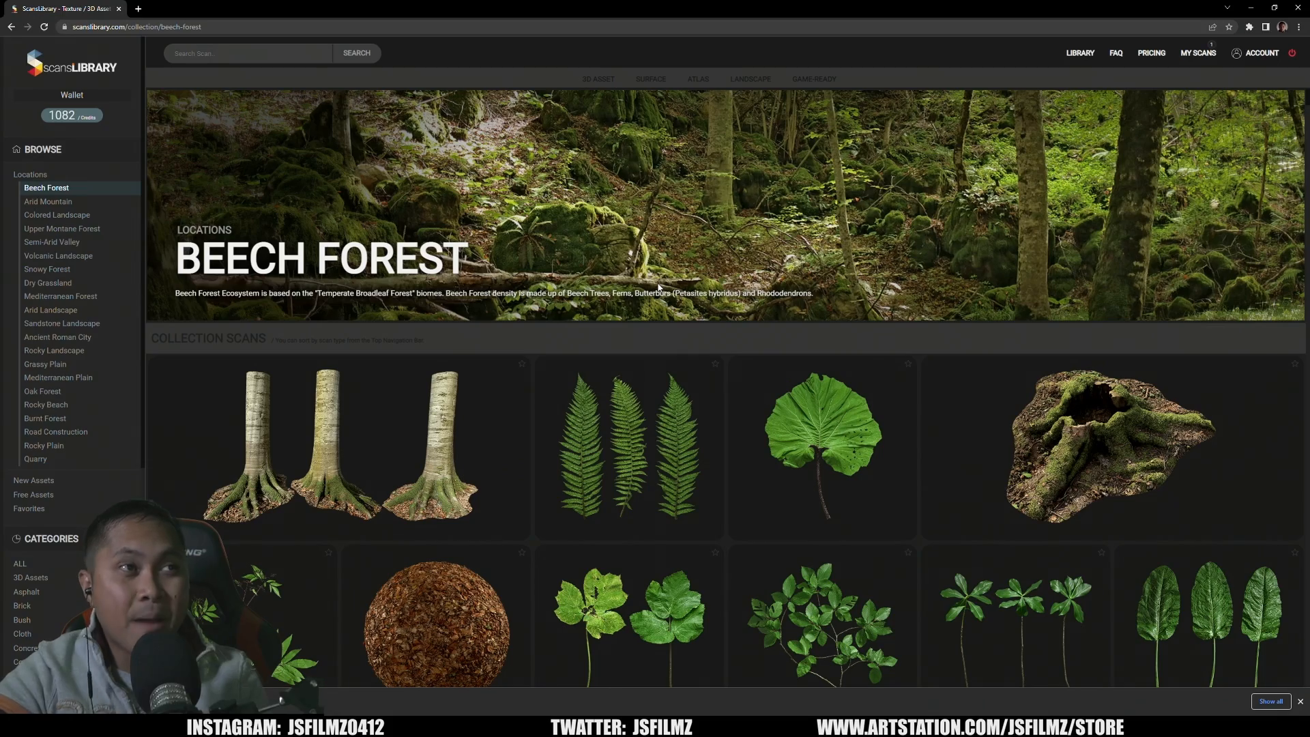
scroll(down, 3)
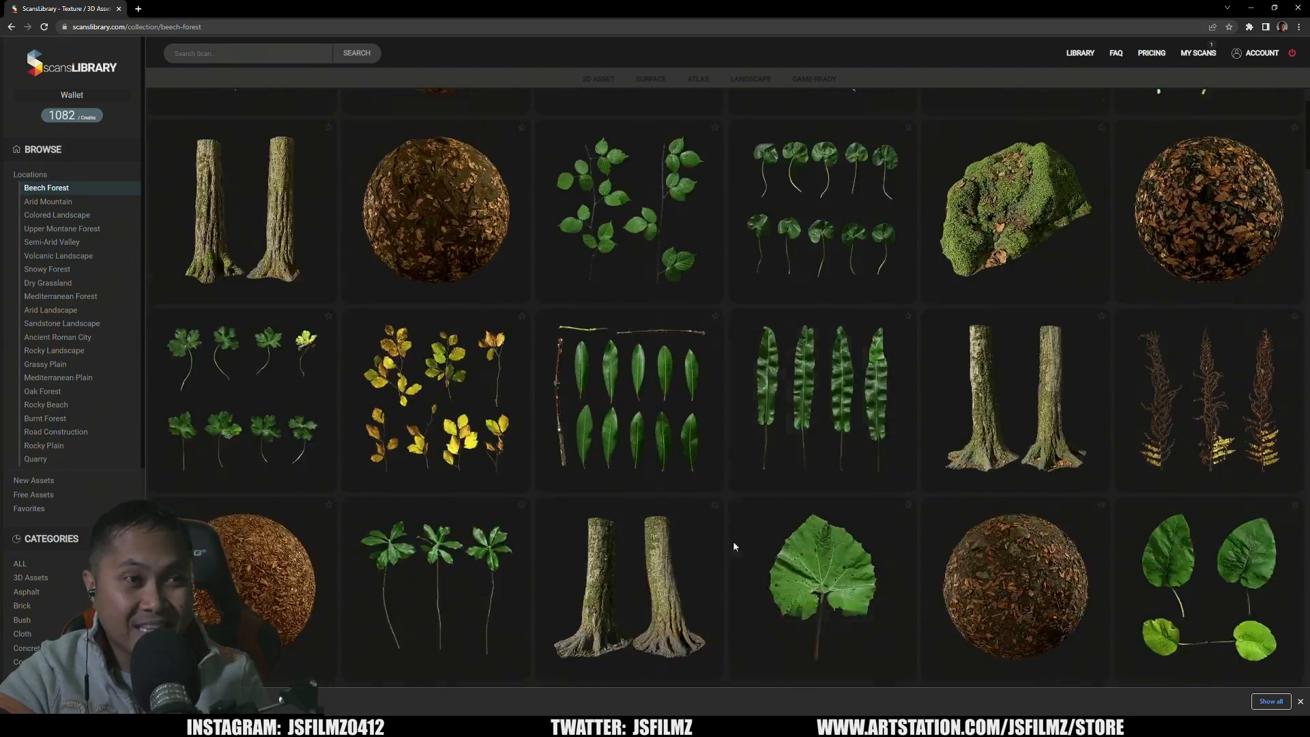
scroll(up, 3)
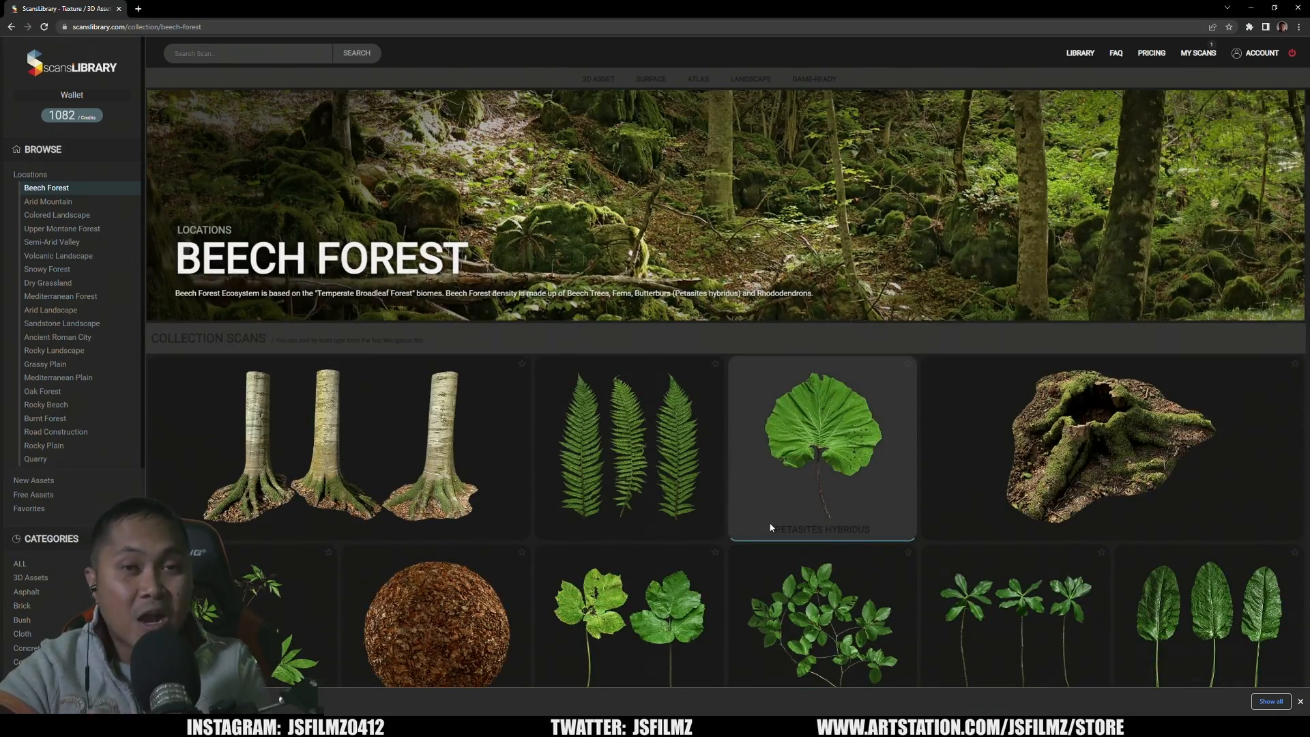